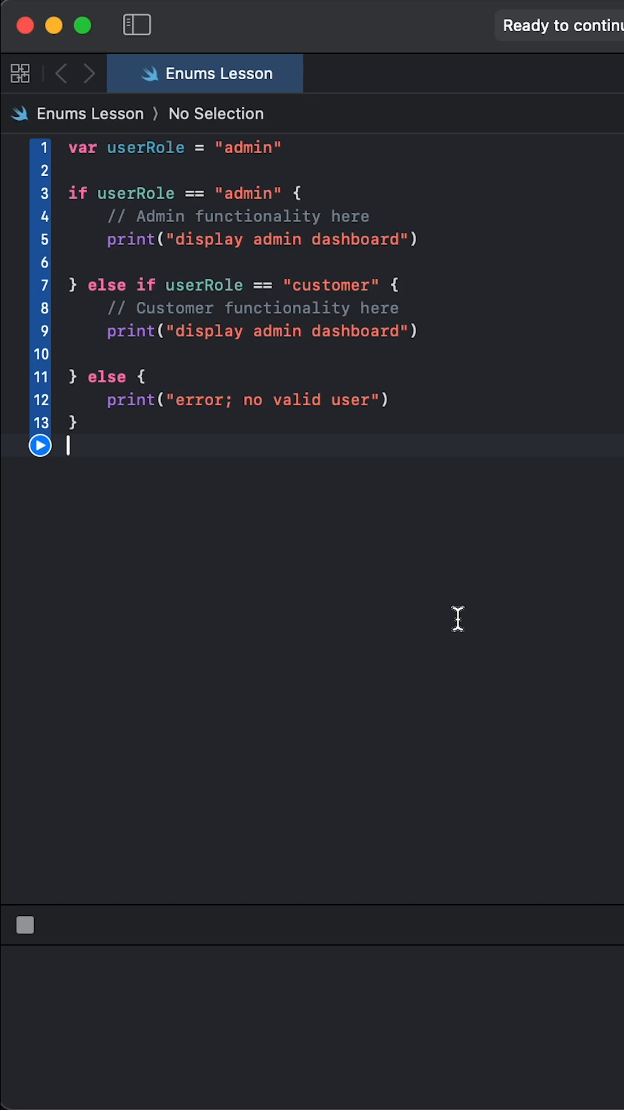
Change the admin comparison to "adnim" and run, printing "error; no valid user".
left_click(233, 192)
type("ni")
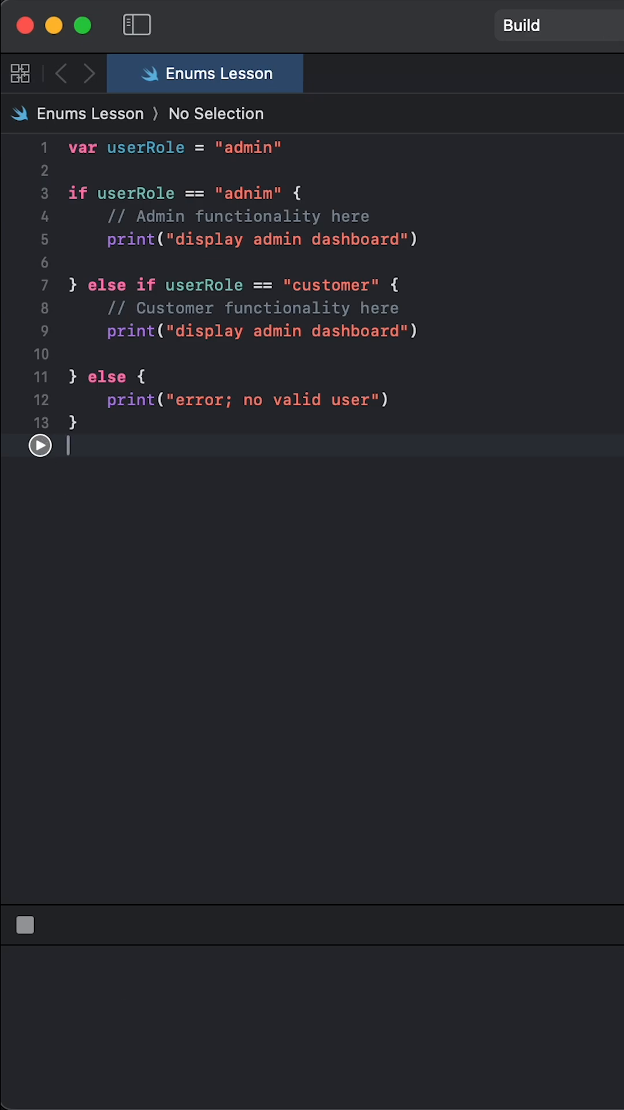
left_click(40, 445)
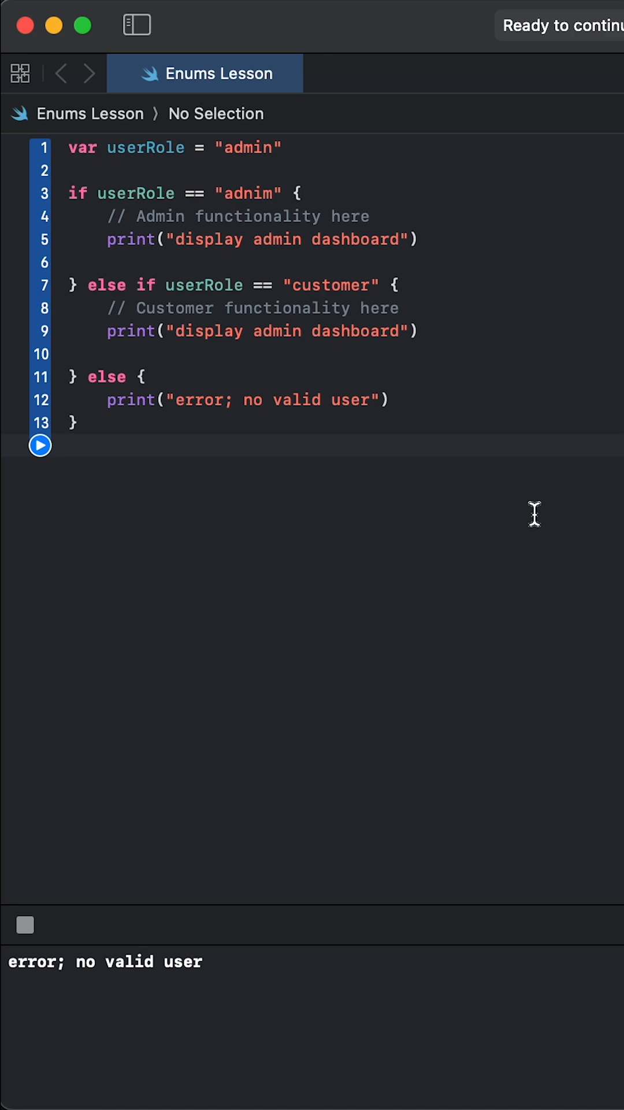
Replace all playground code with enum UserRole containing cases admin and member.
key("cmd+a")
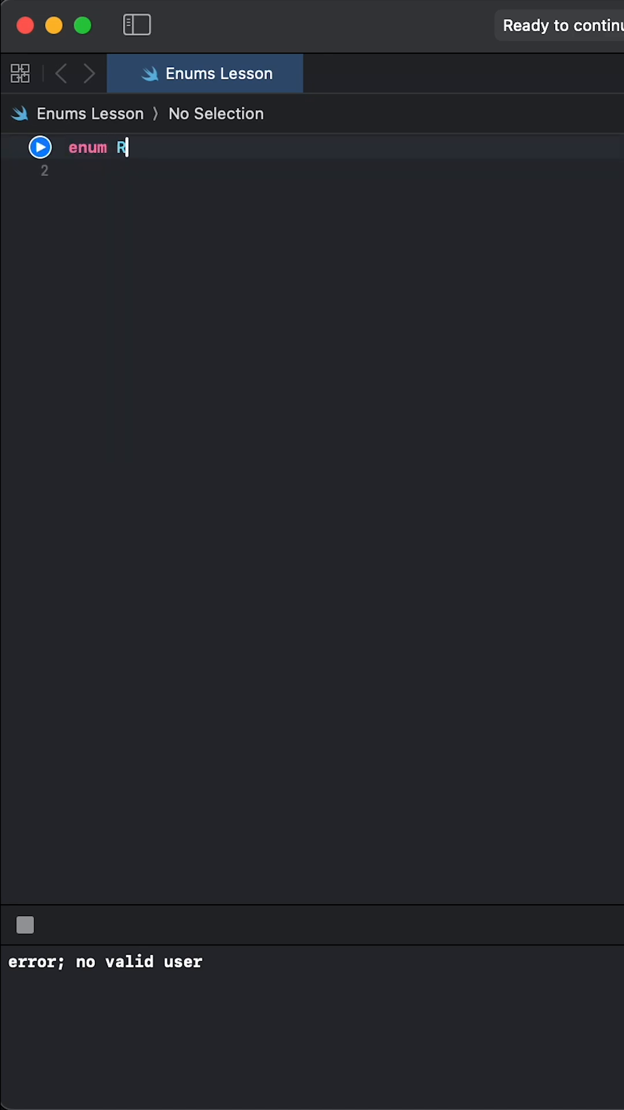
type("serRole {")
type("}")
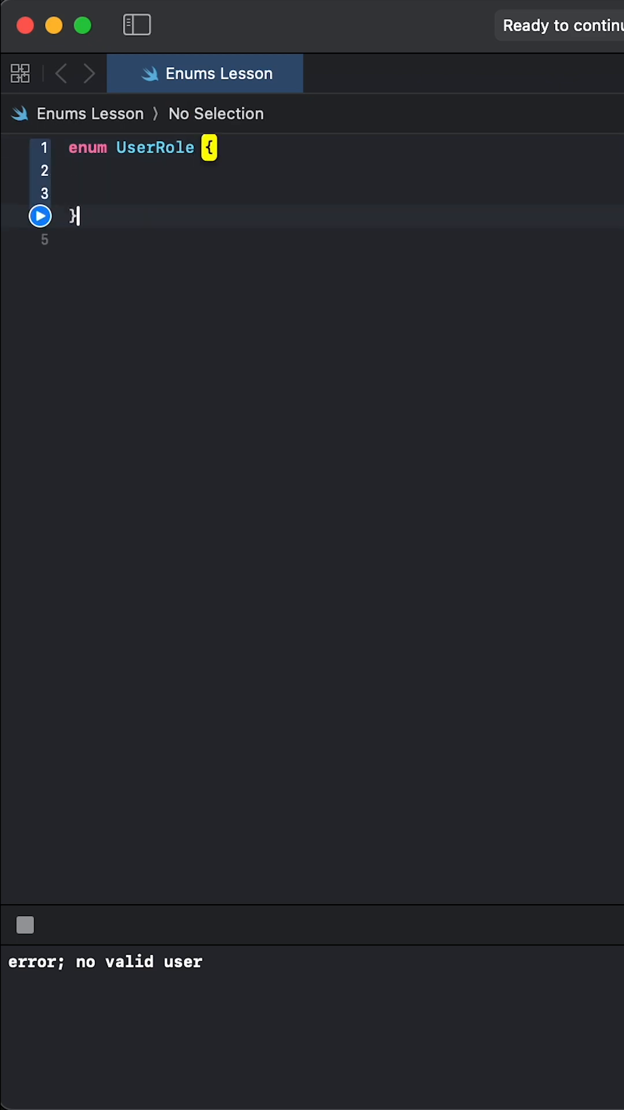
type("case ad")
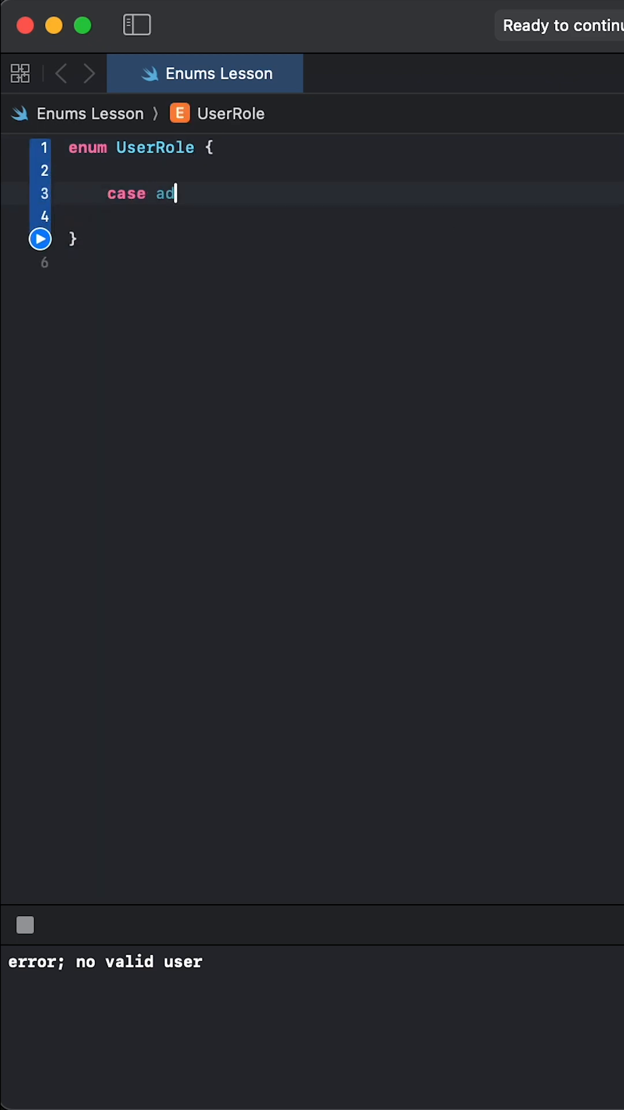
type("min")
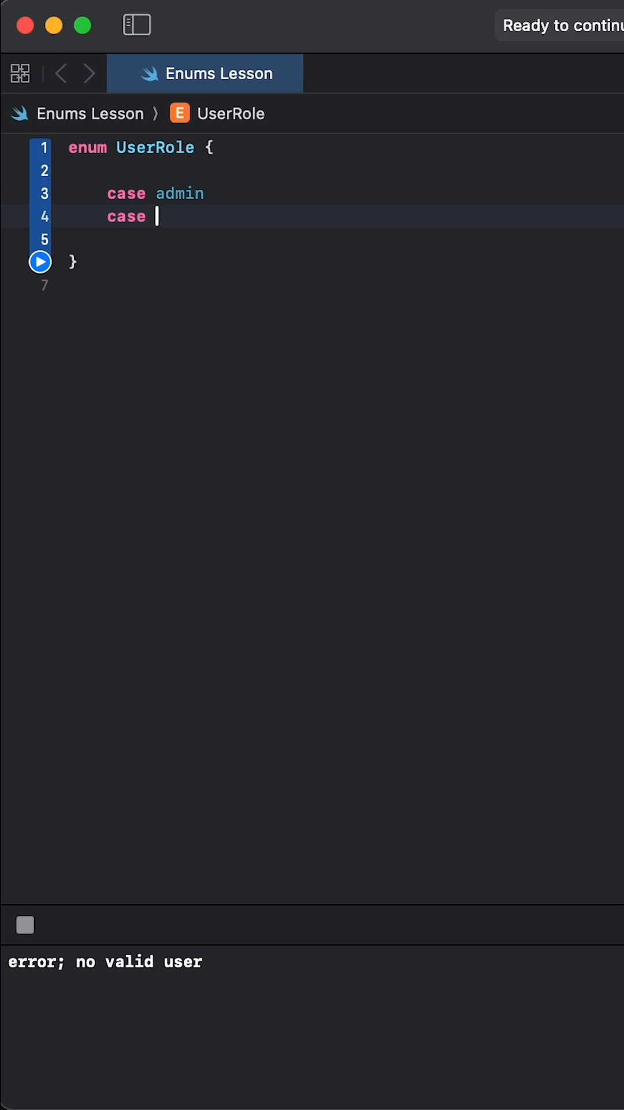
type("member")
type("i")
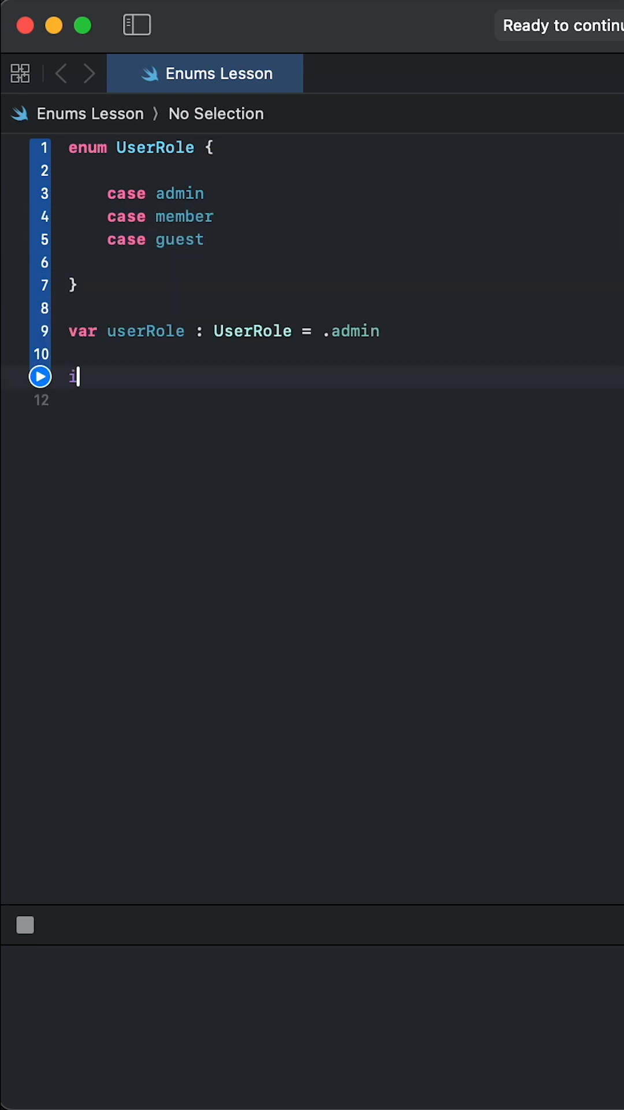
Write the if/else-if branches for .admin and .member with their print statements.
type("f userRole ==")
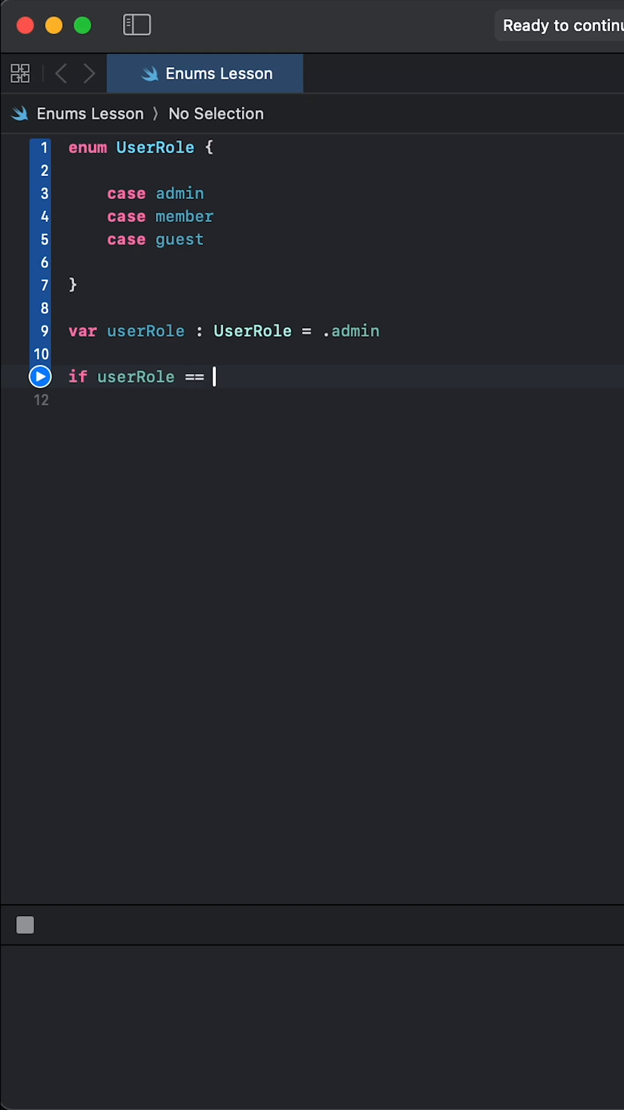
type(".admin {")
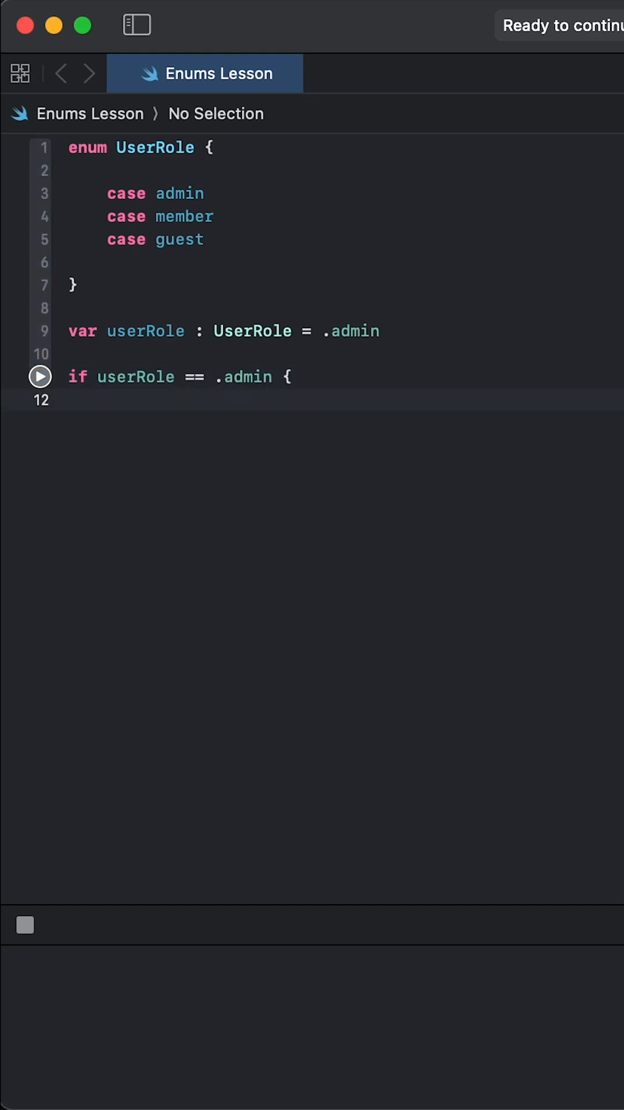
type("print(\"admin\")")
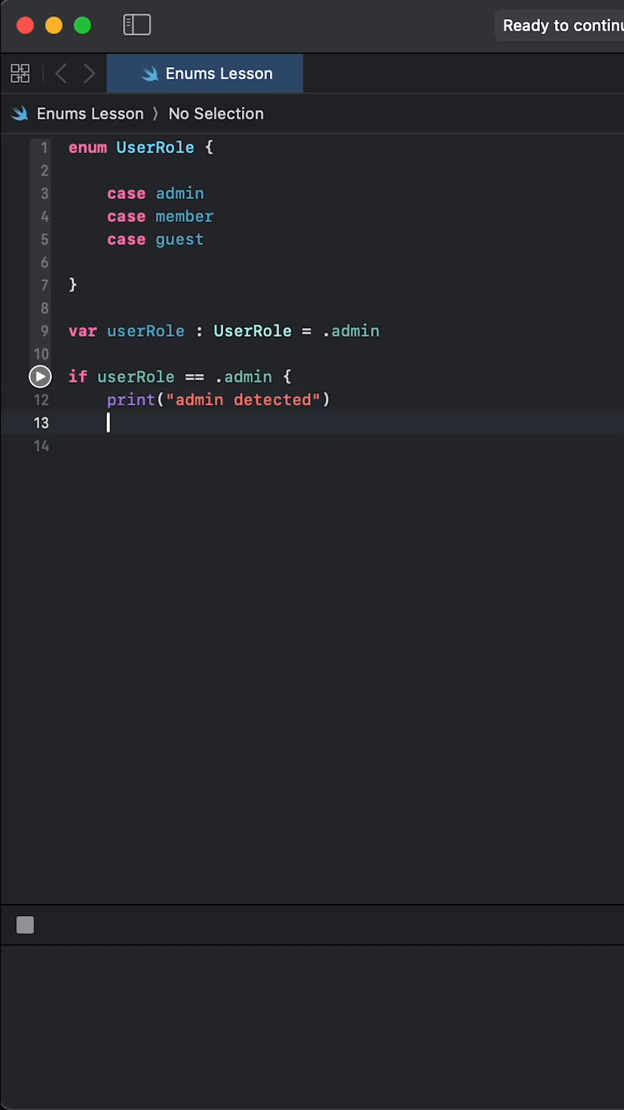
type("} else if u")
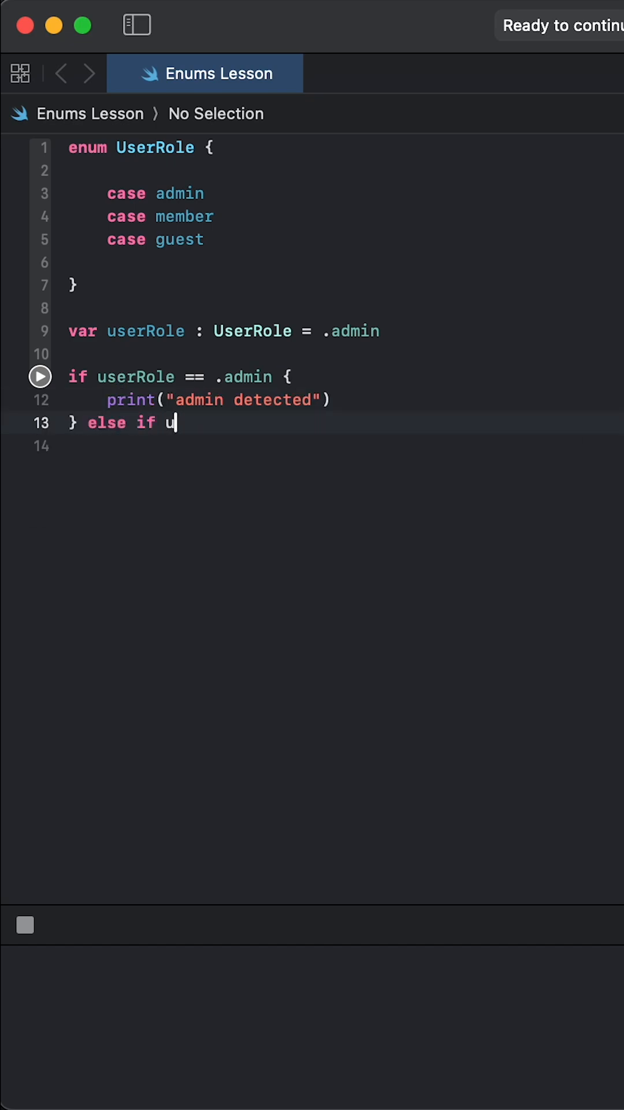
type("serRole == .member {")
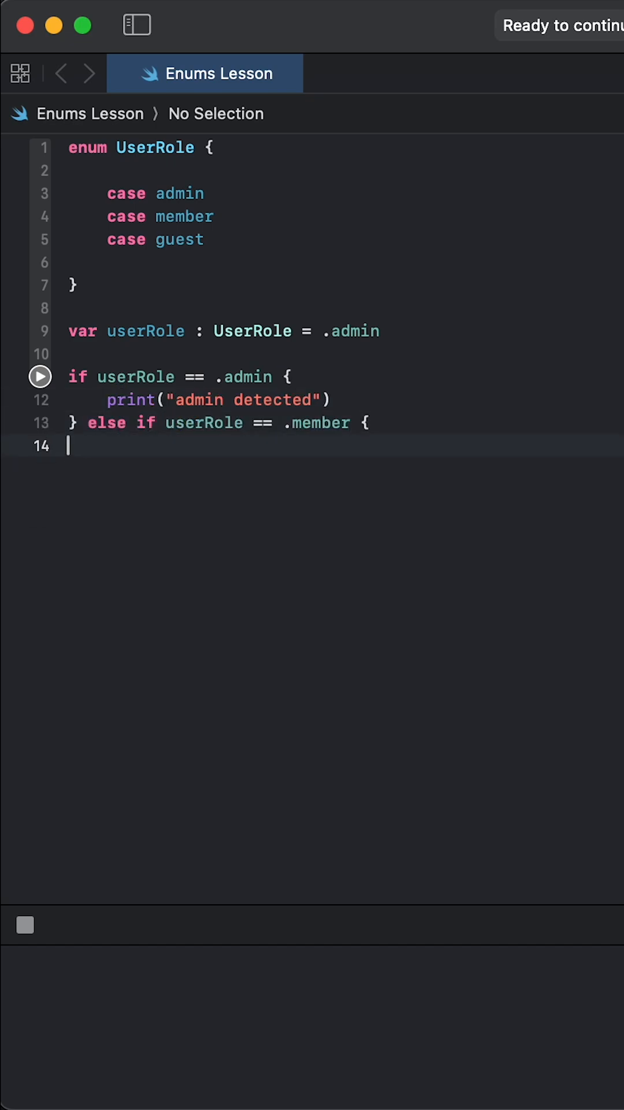
type("print(\"admin detected\")")
type("} else if")
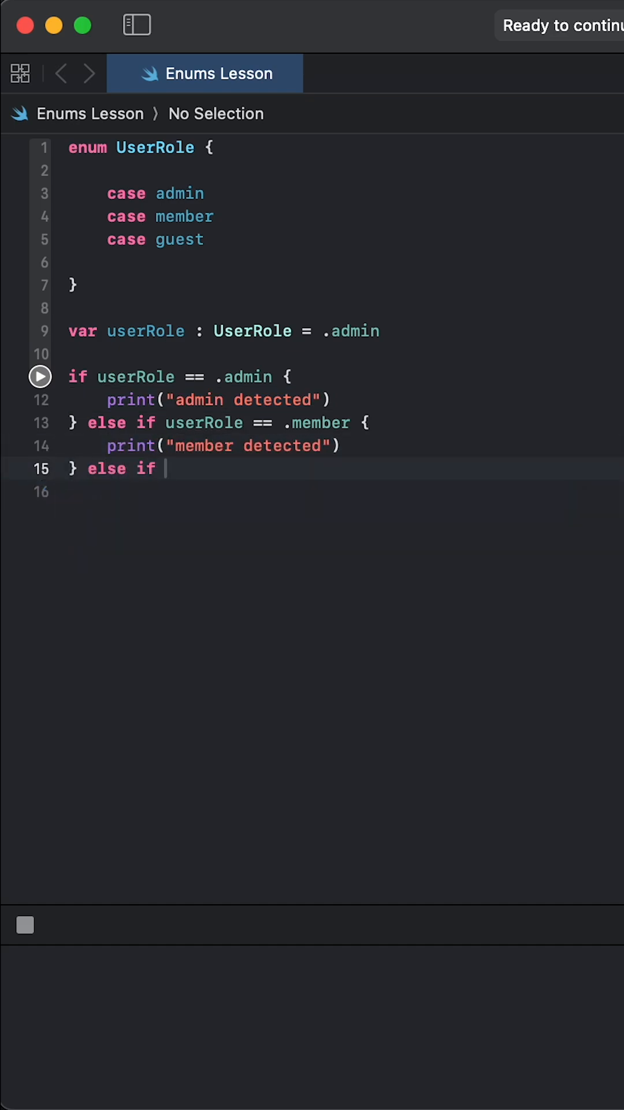
Add the .guest branch printing "guest detected".
type("userRole == .guest {")
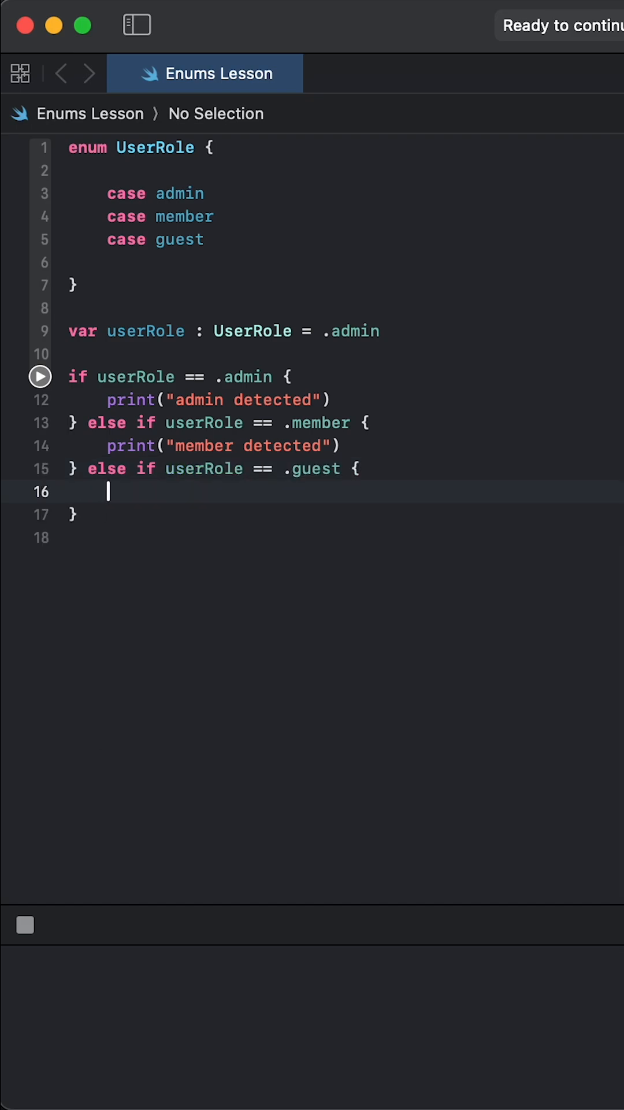
type("print(\"guest detected\")")
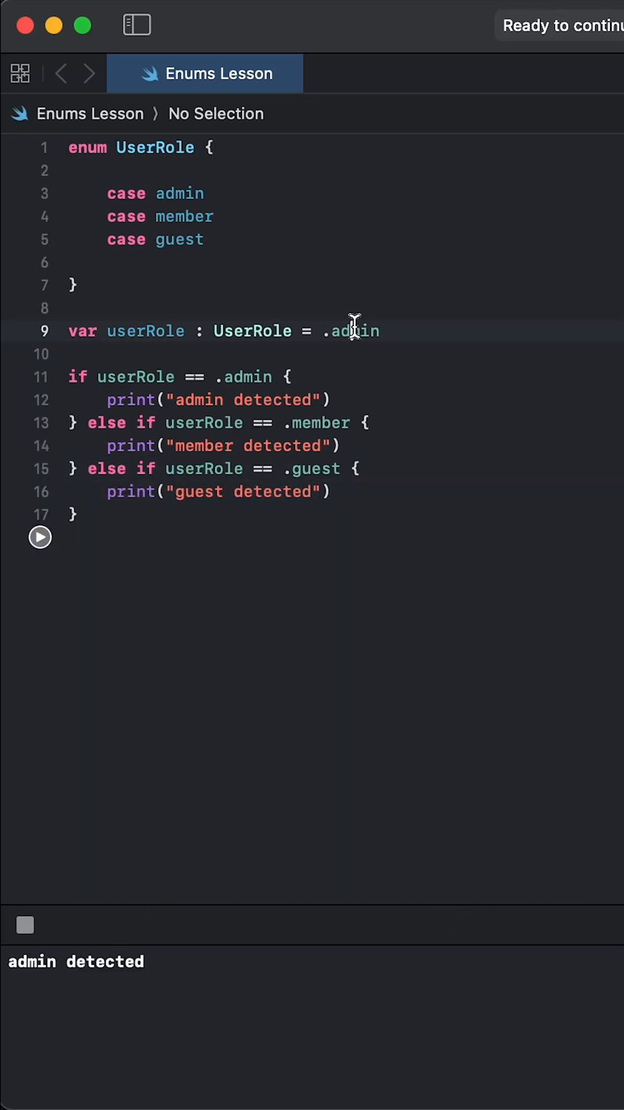
Select the assigned admin value, retype it, and erase back to the dot to list cases.
double_click(350, 330)
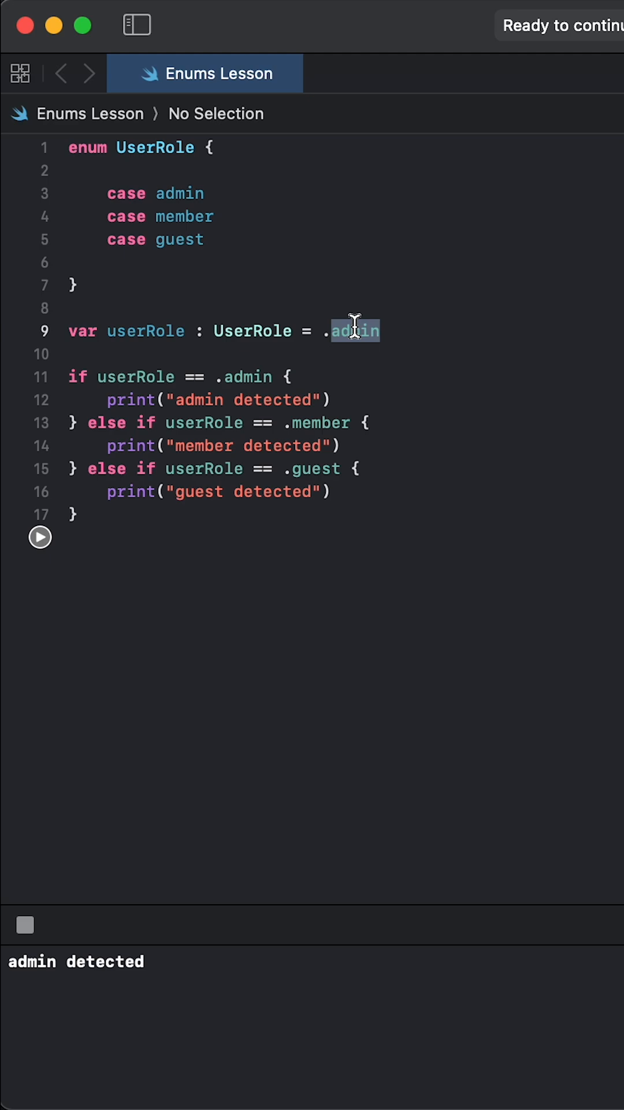
type("adnim")
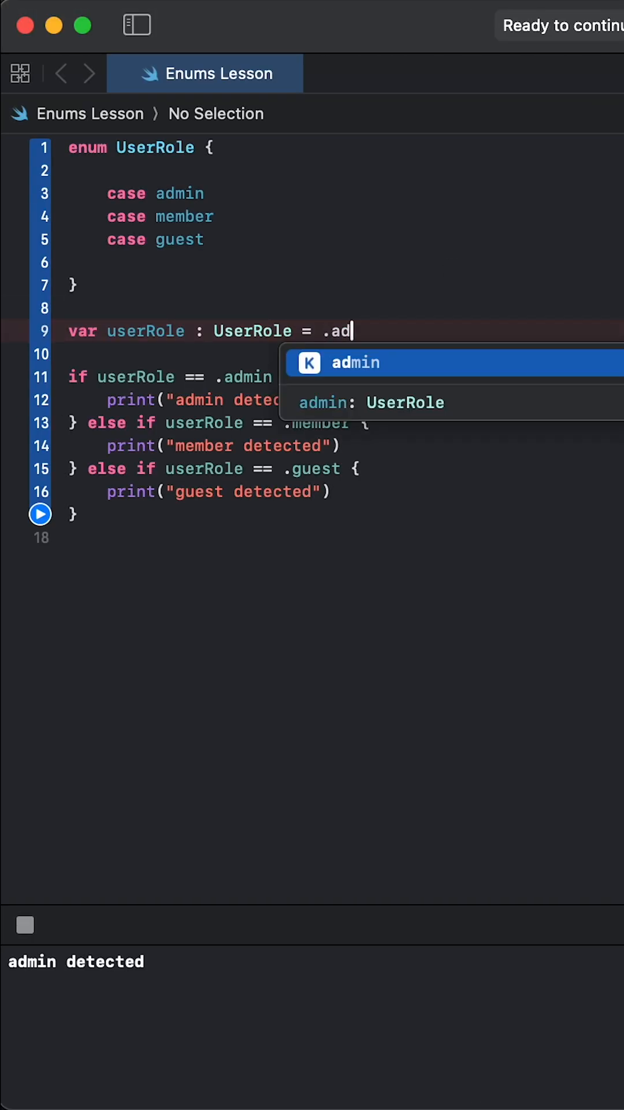
key("backspace")
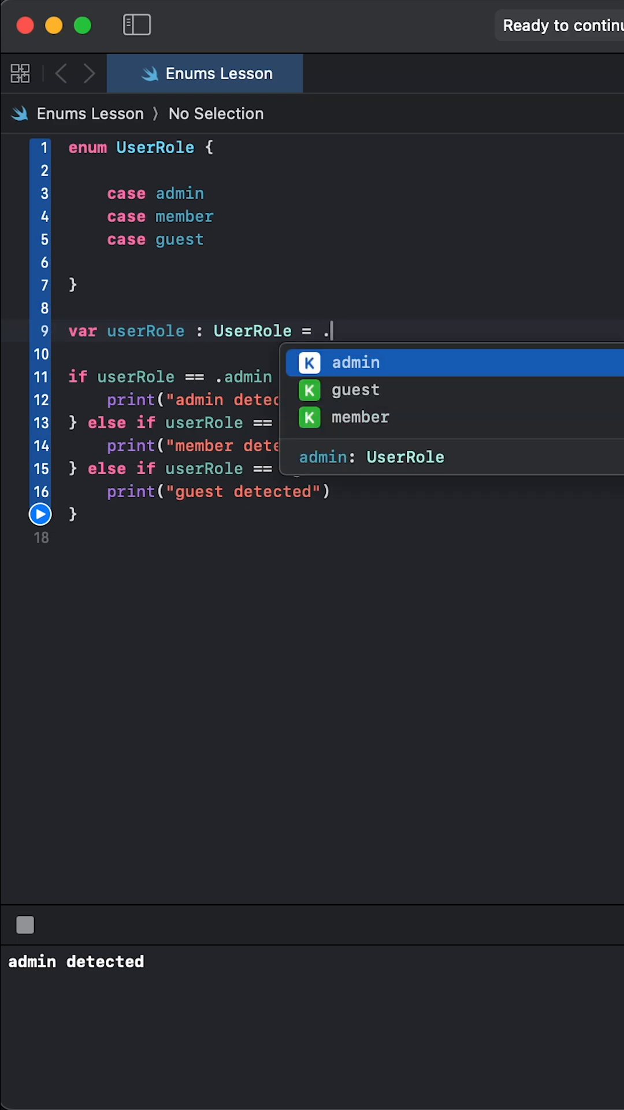
mouse_move(290, 237)
type("var role = \"")
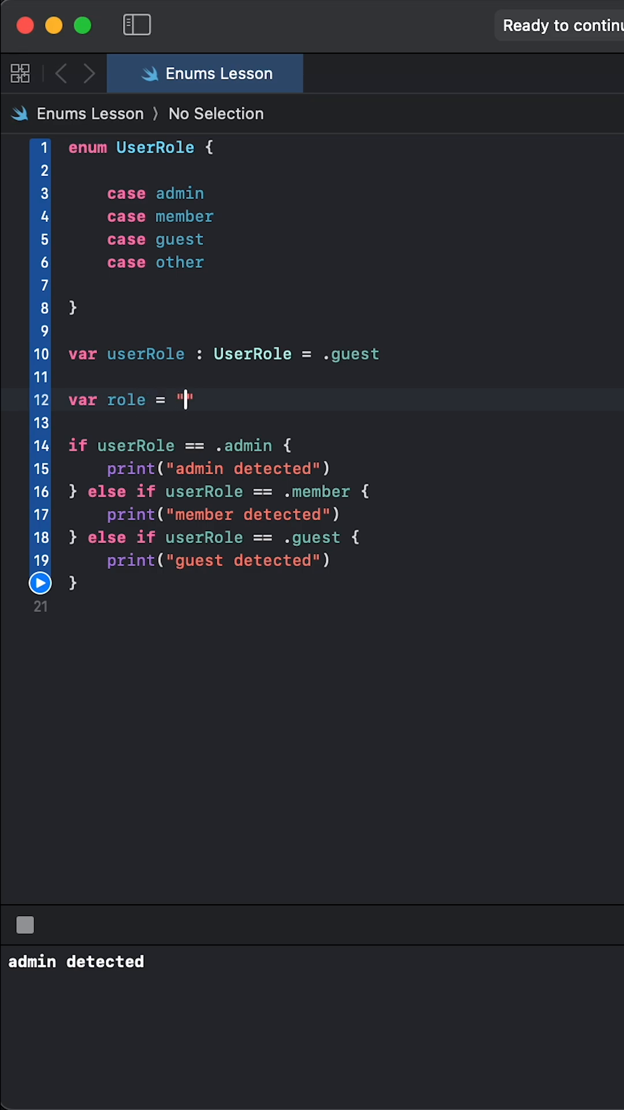
Add a role variable holding "admin" and place the cursor at the admin detected print.
type("admin")
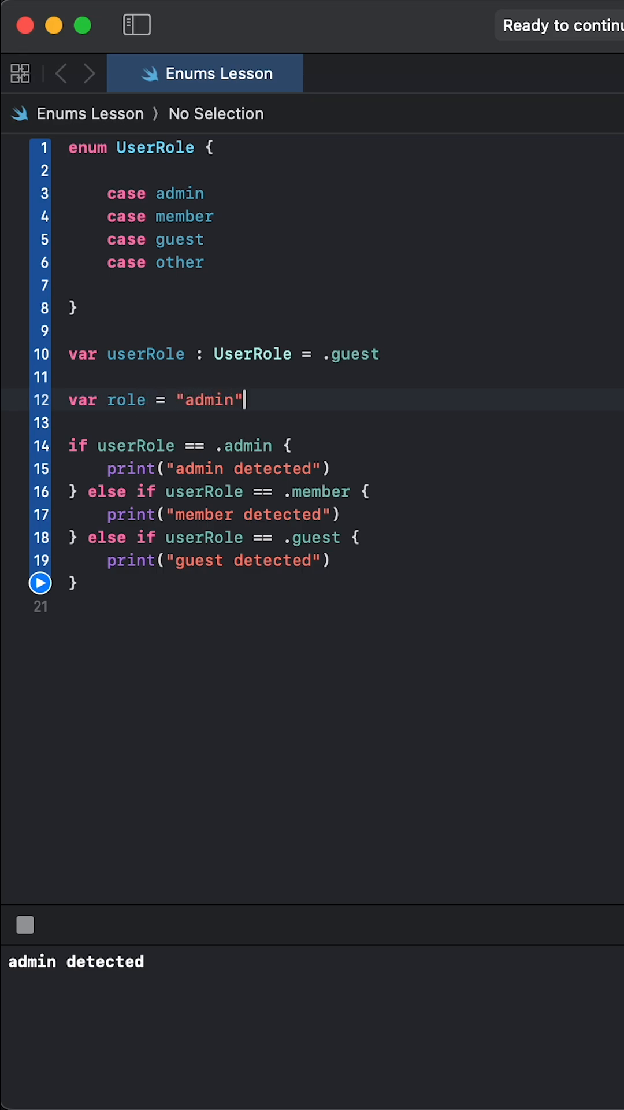
left_click(333, 467)
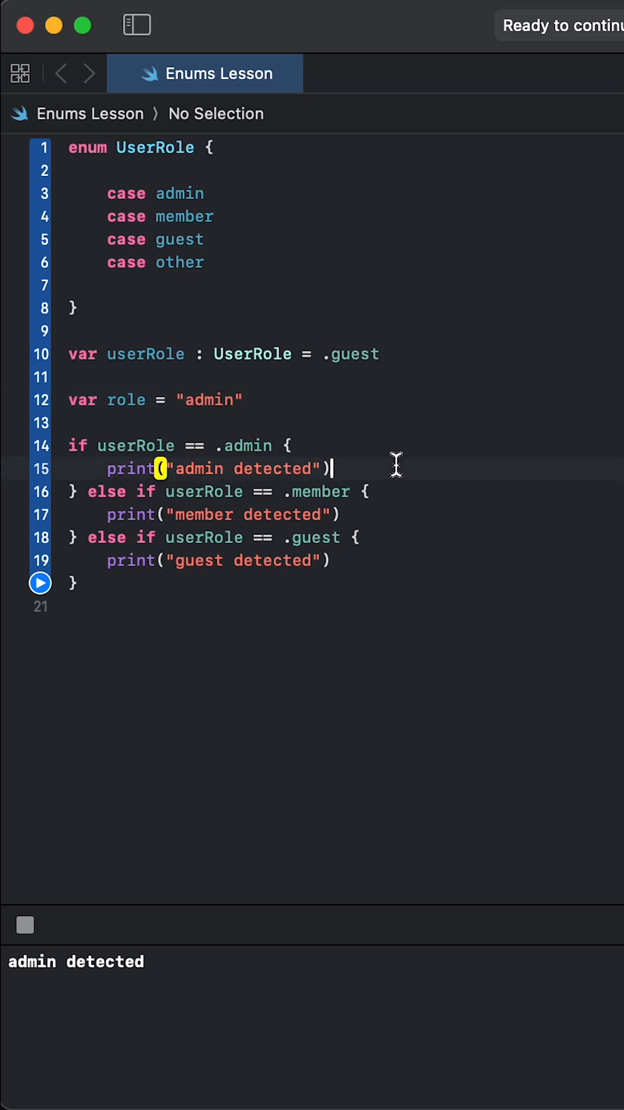